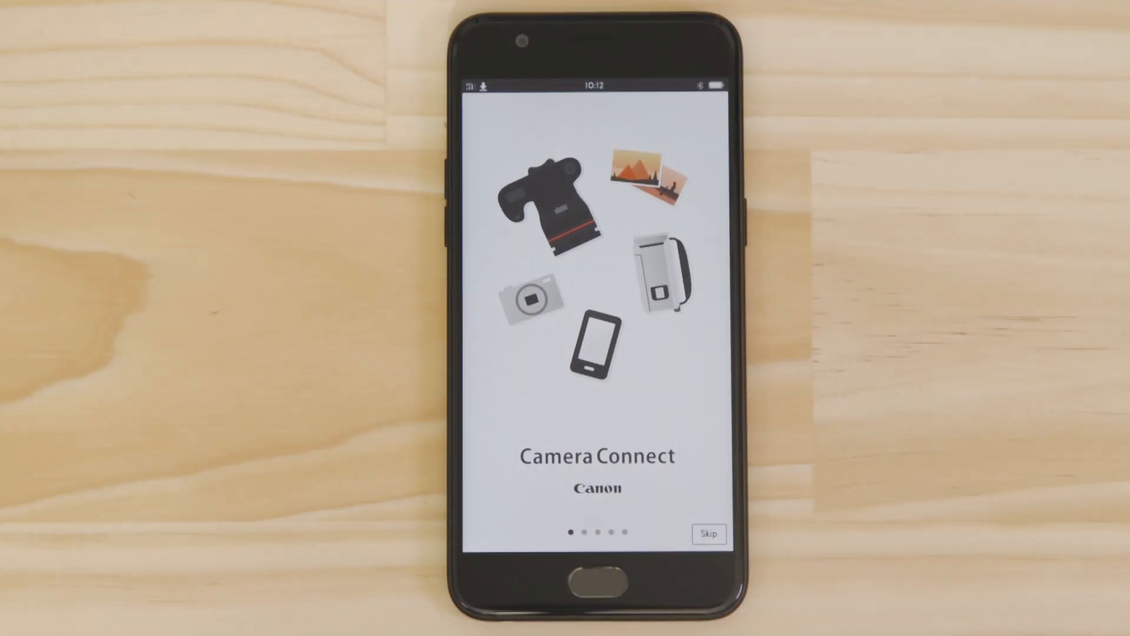
# Swipe through the welcome slides and start connecting the phone to a camera.
pyautogui.hscroll(-3)
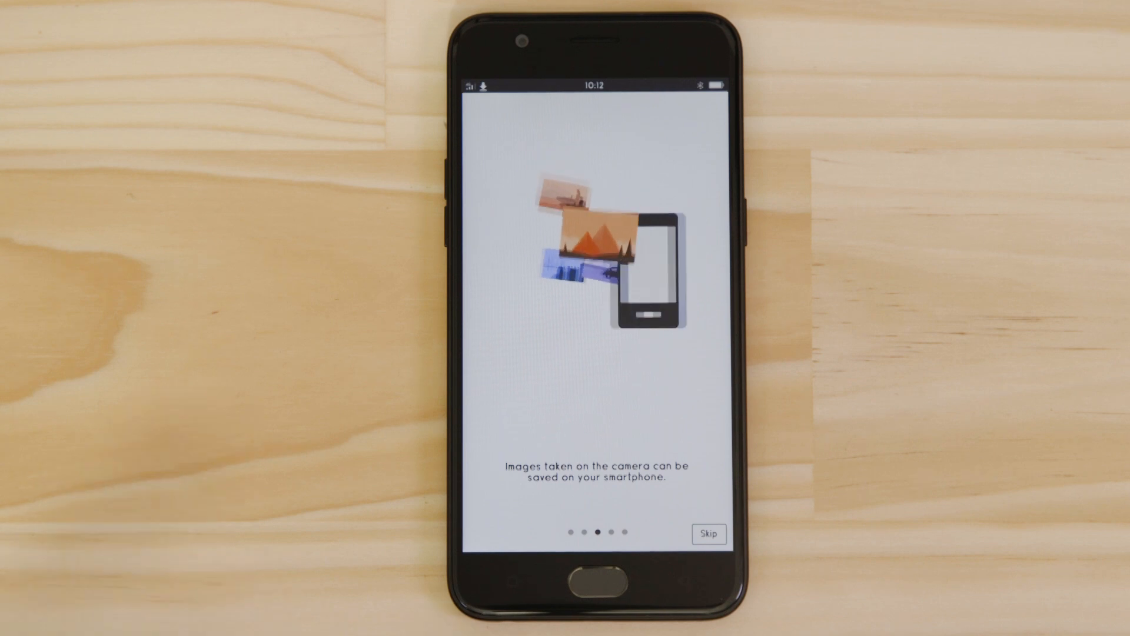
pyautogui.hscroll(-3)
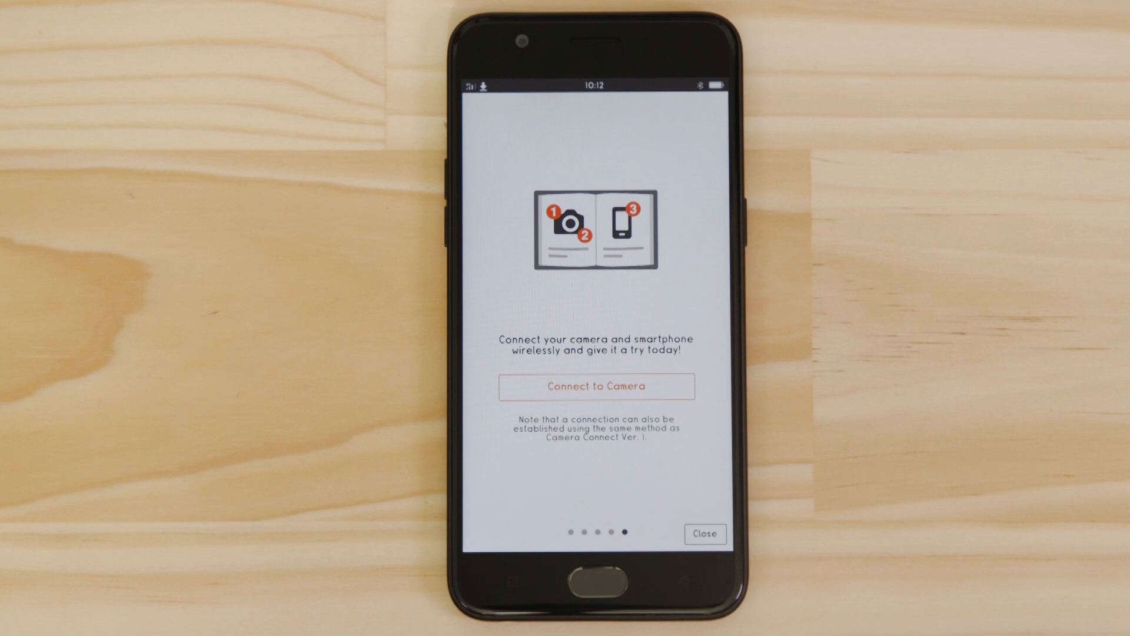
pyautogui.click(705, 534)
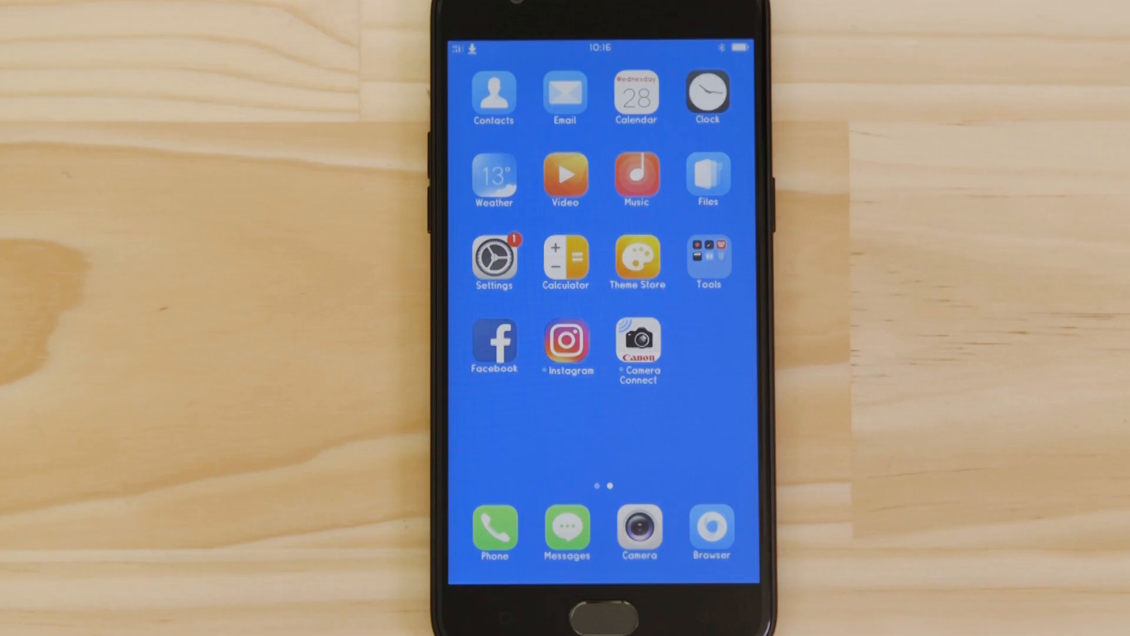
# Join the EOS1300D Canon Wi-Fi network from the phone's Settings.
pyautogui.click(494, 257)
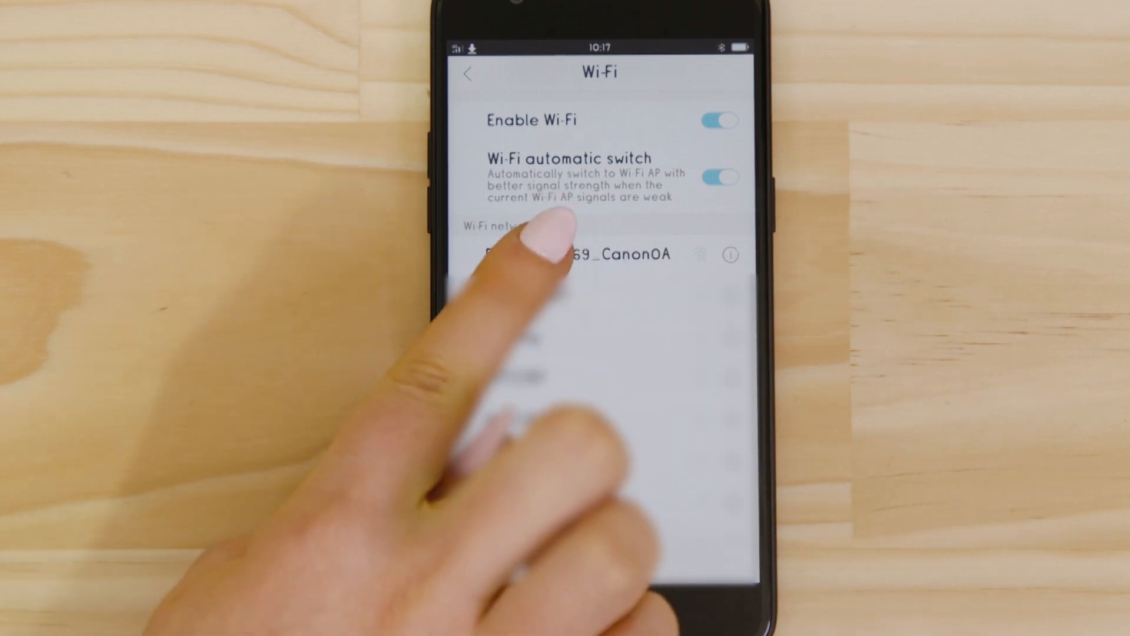
pyautogui.click(612, 254)
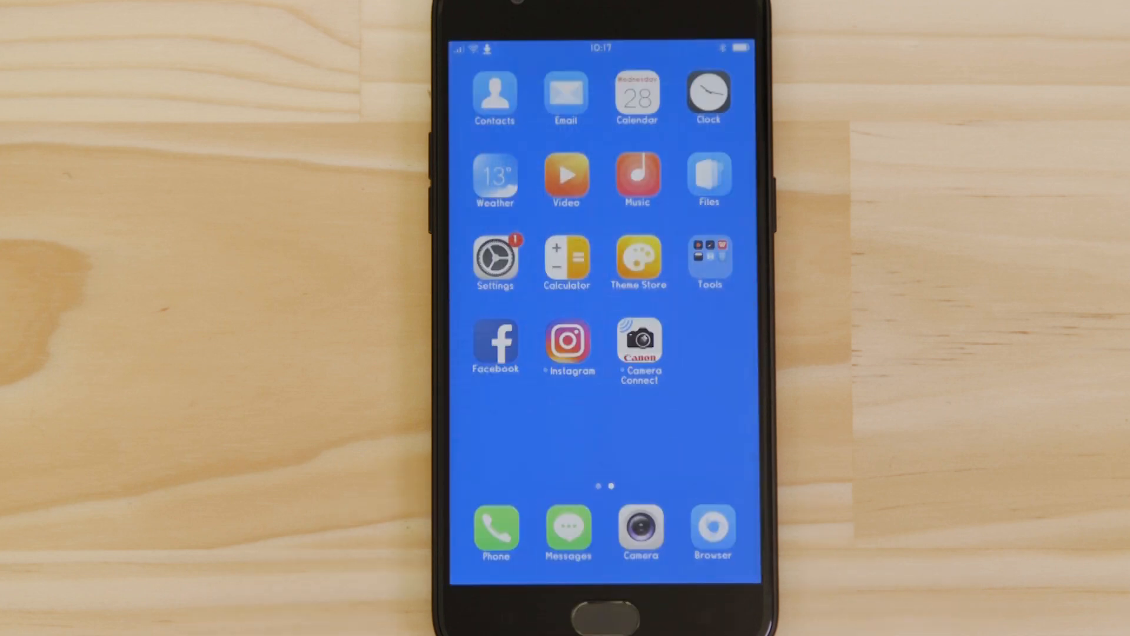
# Launch Camera Connect and link it to the Canon EOS 1300D over Wi-Fi.
pyautogui.click(638, 339)
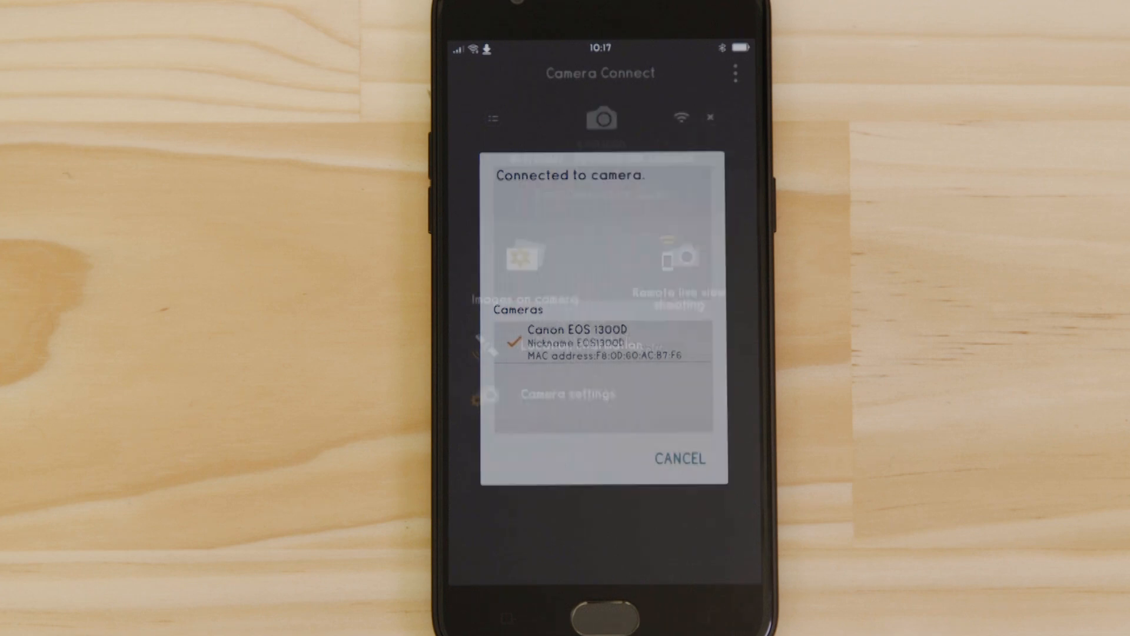
pyautogui.click(679, 458)
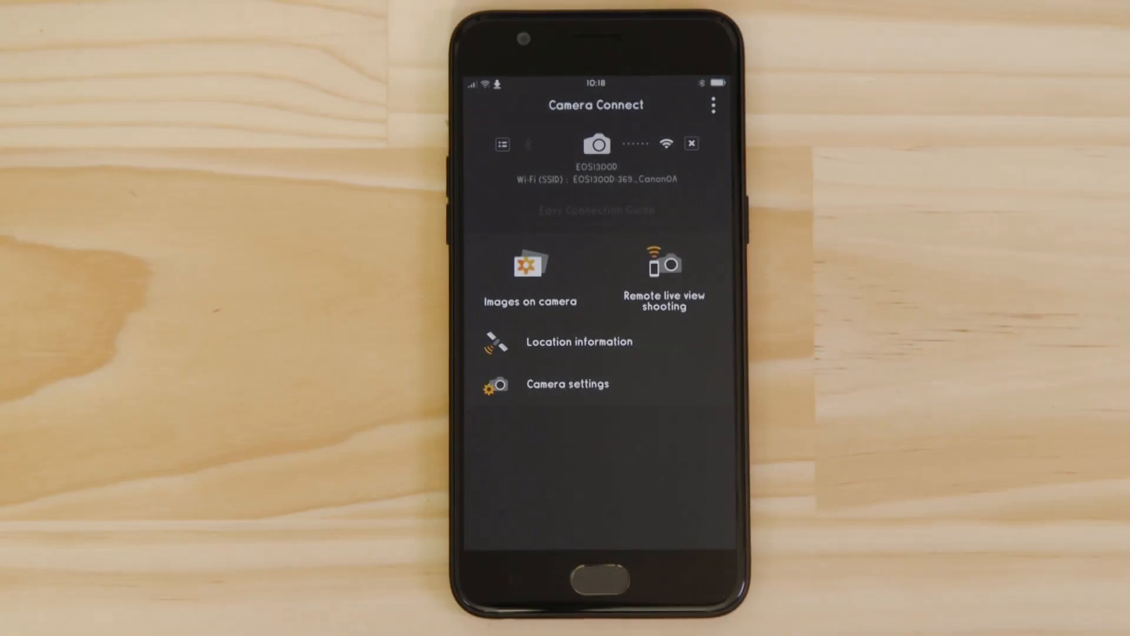
# Shoot a photo on the EOS 1300D from remote live view, then return to the main menu.
pyautogui.click(663, 266)
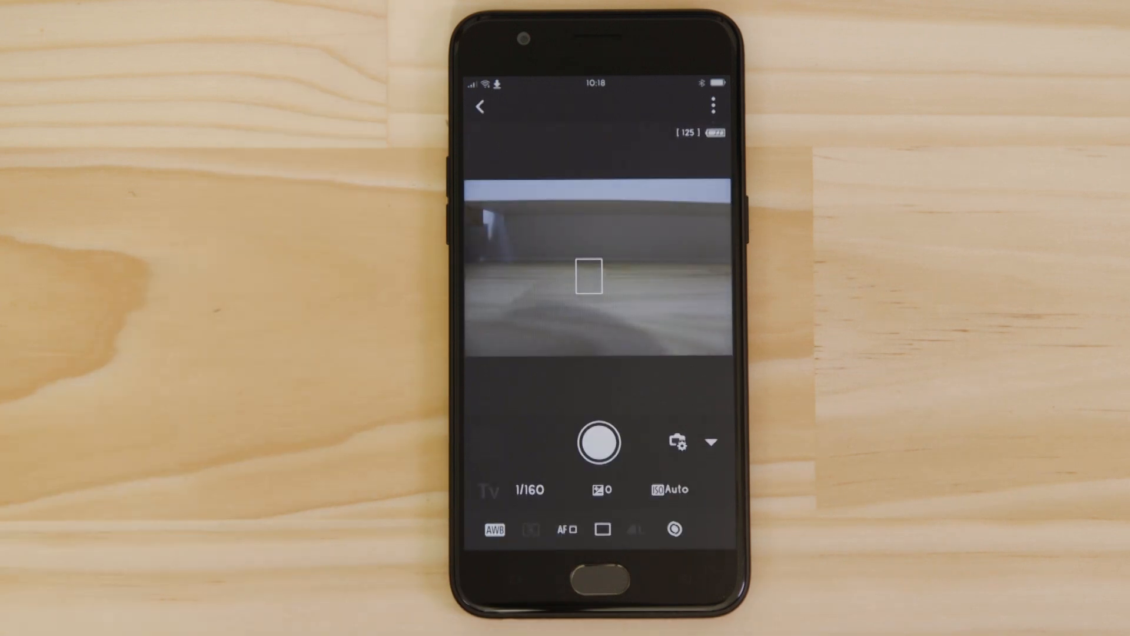
pyautogui.click(598, 455)
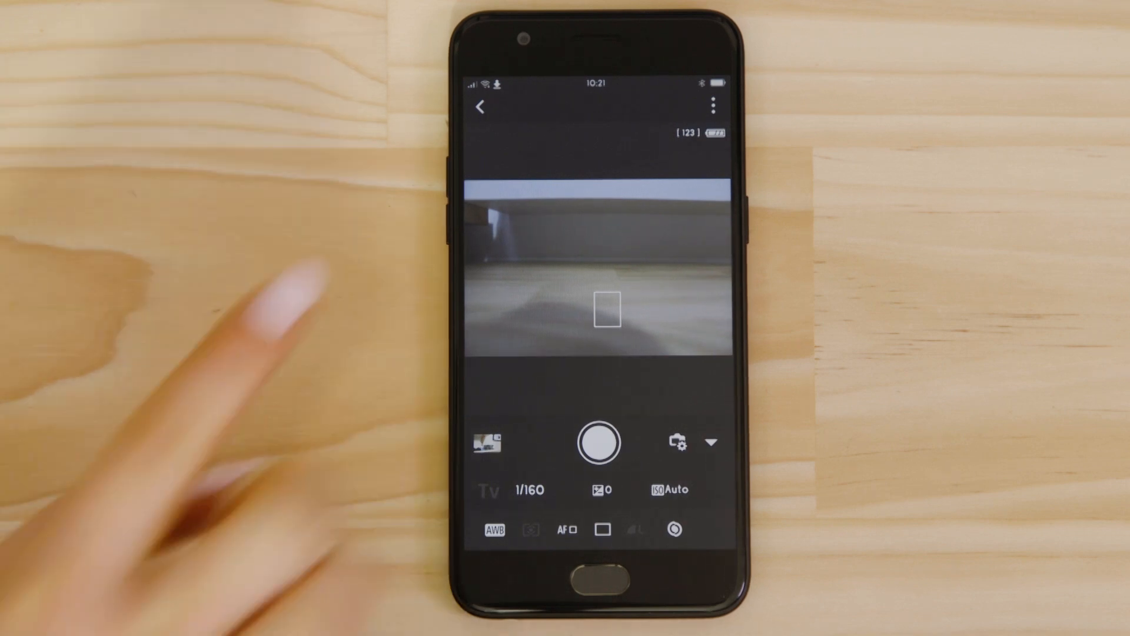
pyautogui.click(480, 108)
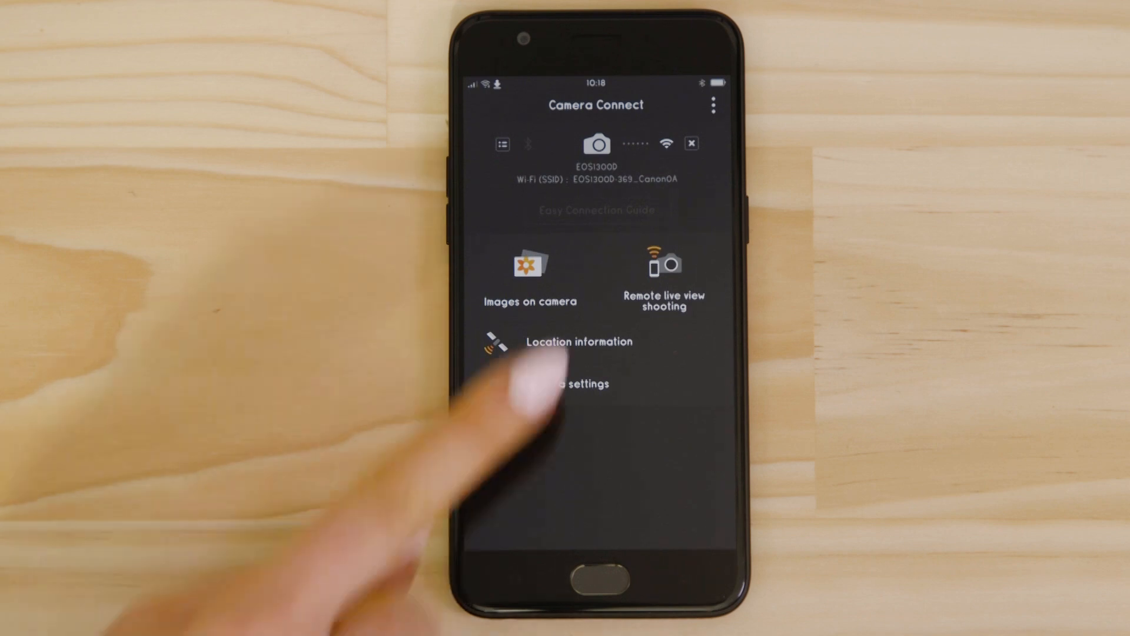
# Browse the camera's stored images and view the sea-and-island photo full screen.
pyautogui.click(529, 268)
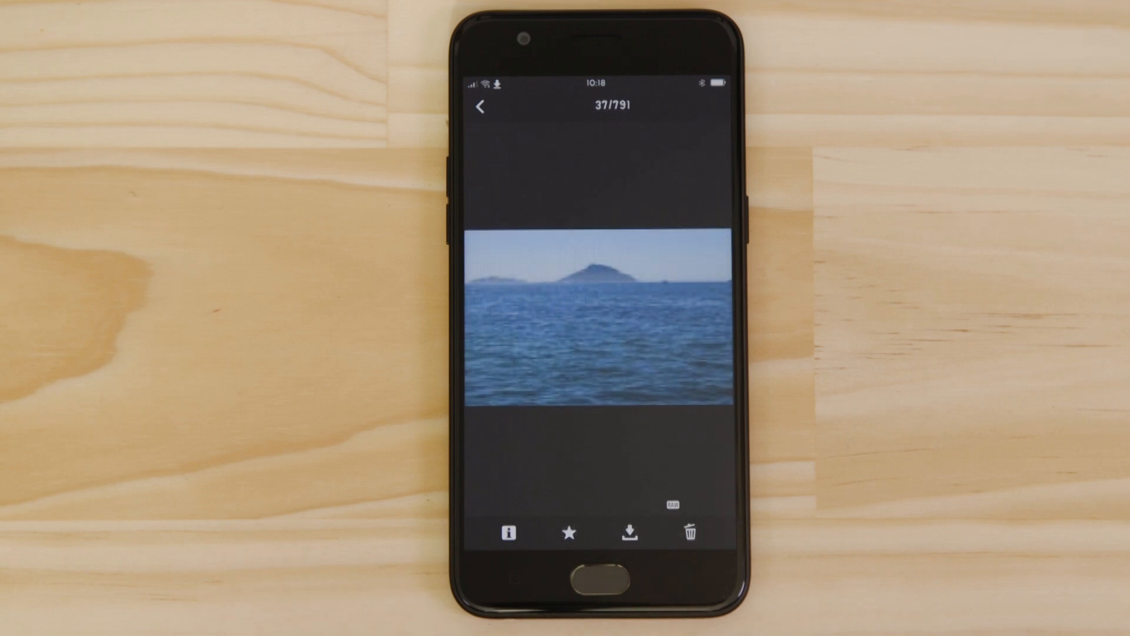
pyautogui.click(623, 534)
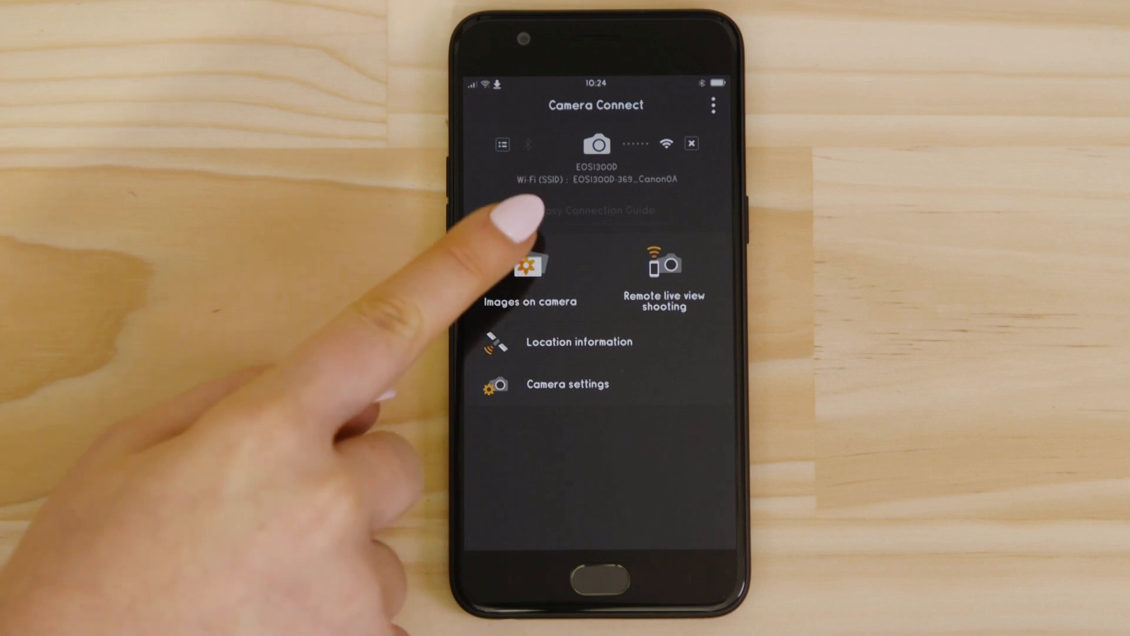
# Reopen the browser of images stored on the EOS 1300D.
pyautogui.click(529, 268)
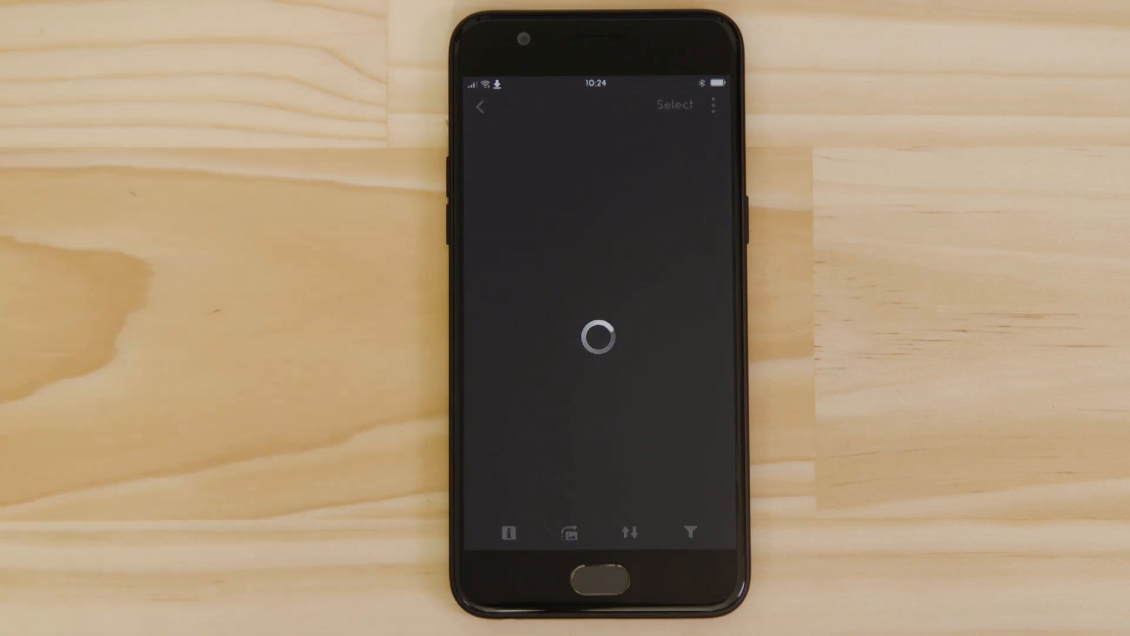